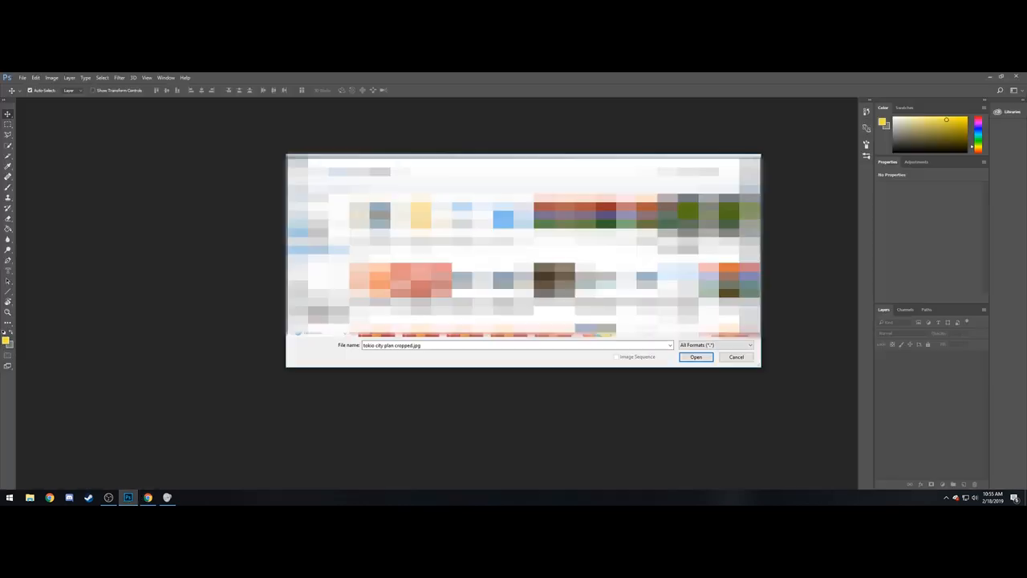
Step: Import the city map PDF page with the colour mode set to RGB Color
left_click(696, 356)
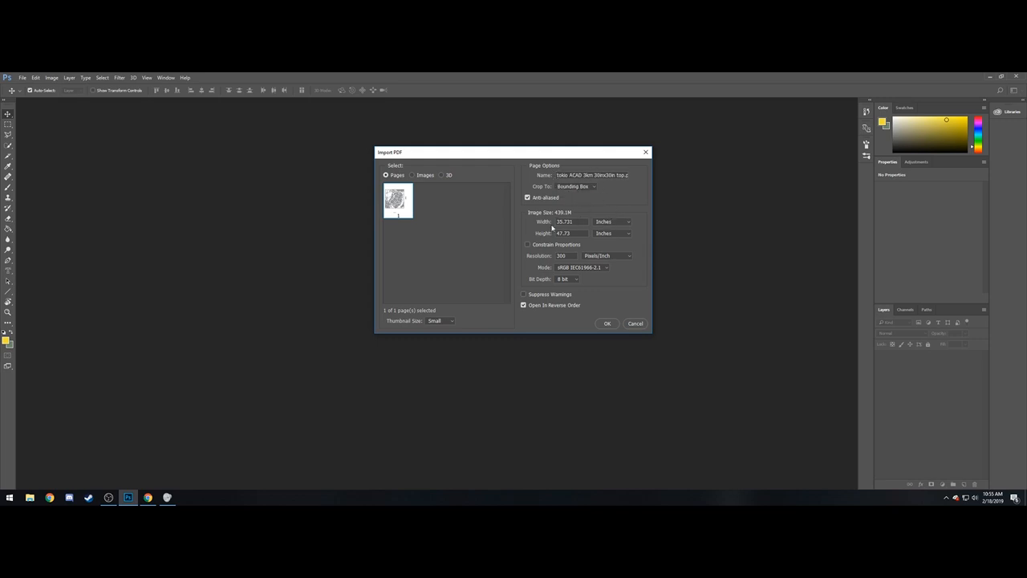
left_click(581, 266)
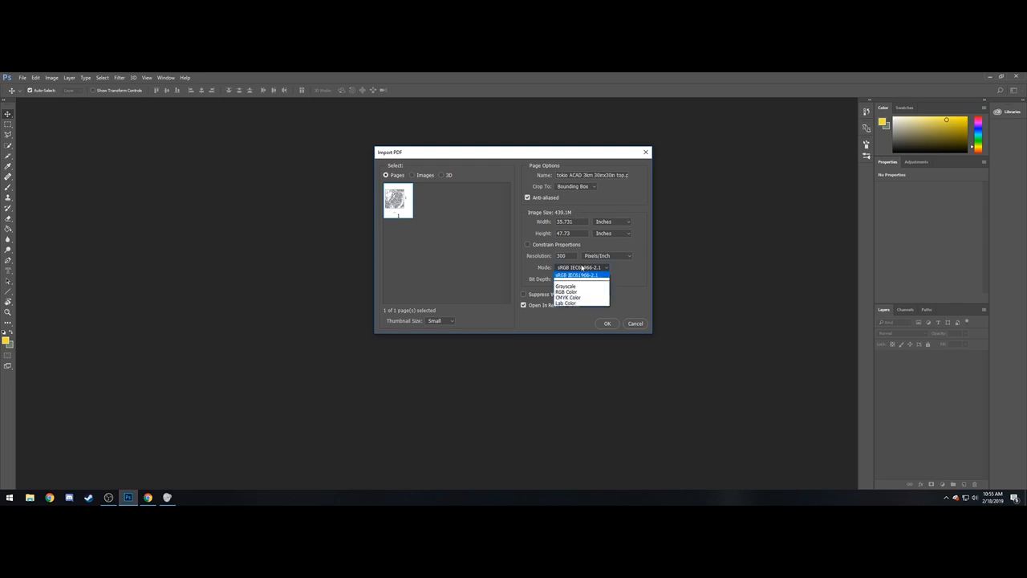
left_click(568, 292)
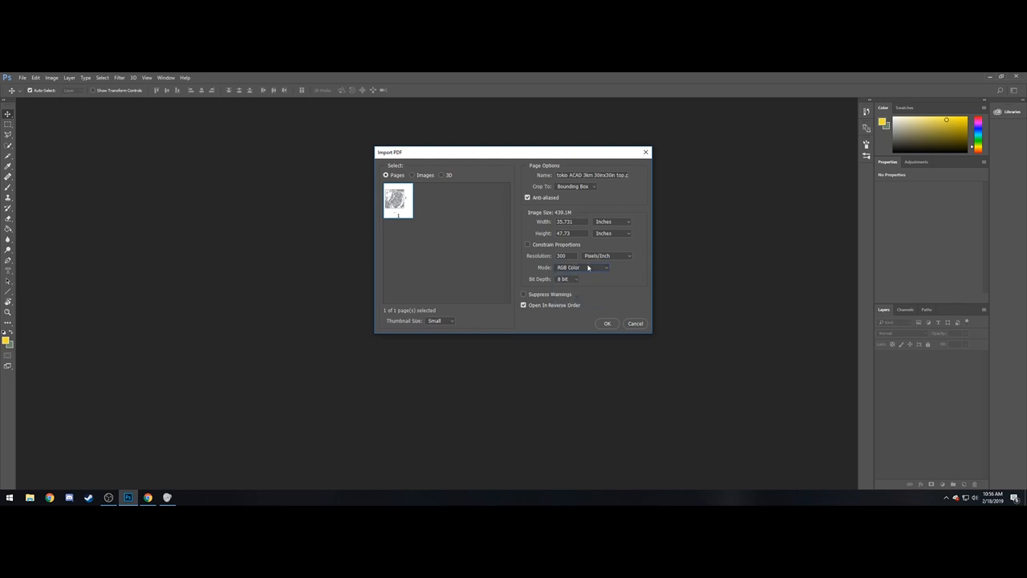
left_click(581, 266)
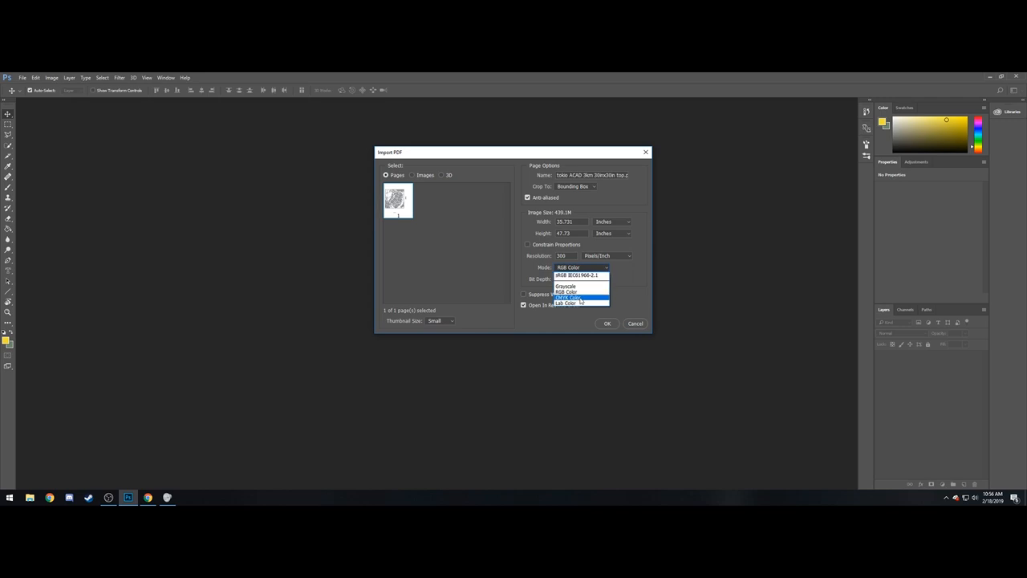
left_click(568, 292)
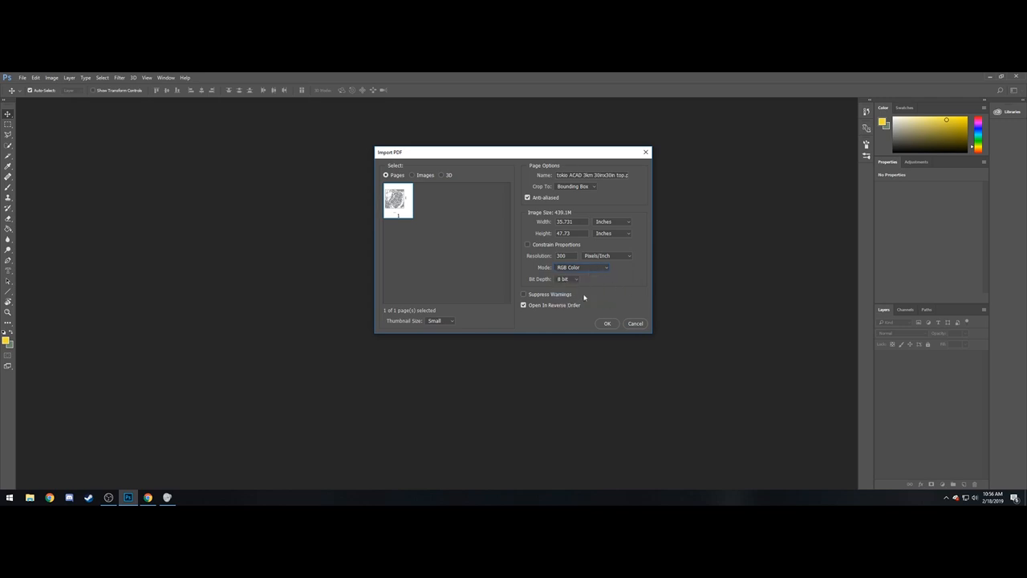
left_click(607, 325)
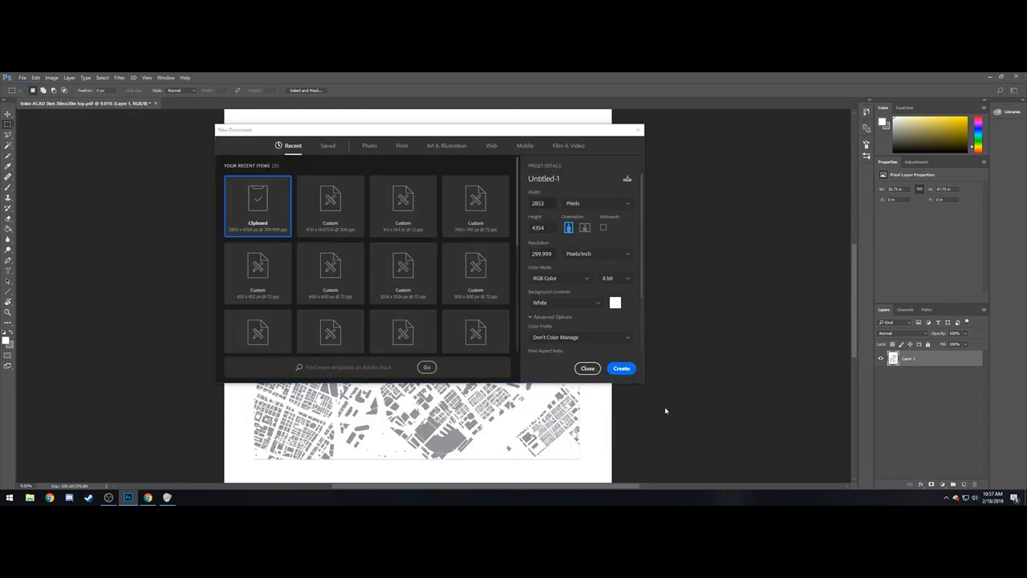
Step: Create a blank portrait document from the 9.5 x 14.5 in custom preset
left_click(403, 205)
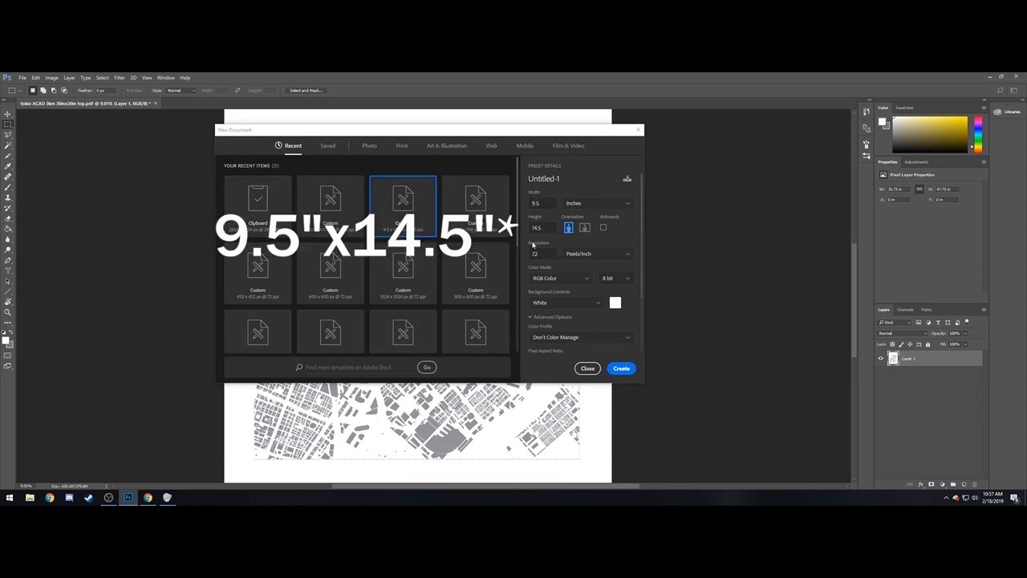
left_click(543, 228)
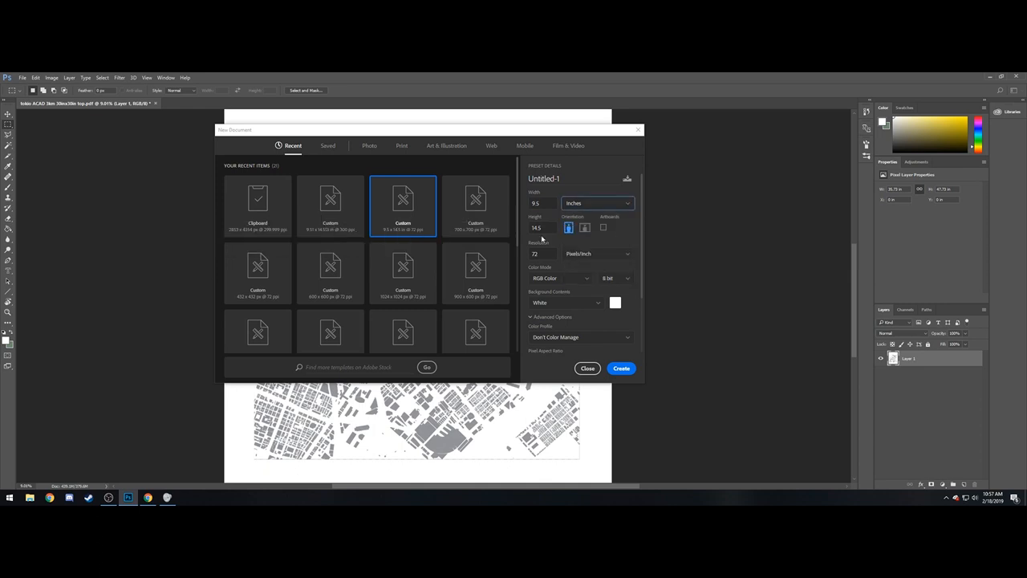
mouse_move(552, 249)
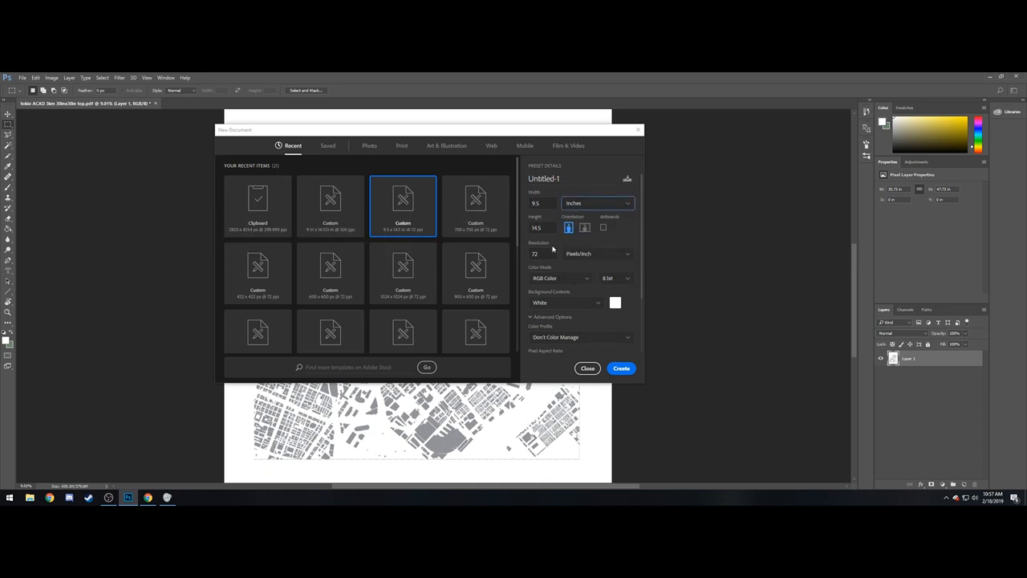
left_click(621, 368)
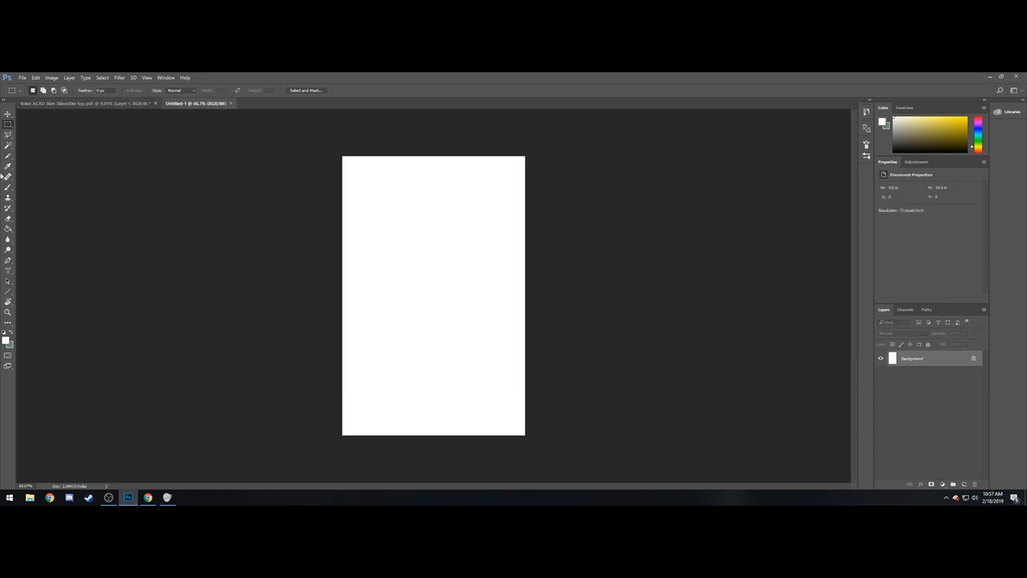
Step: Fill the blank canvas, then switch back to the city map document
left_click_drag(343, 159, 472, 329)
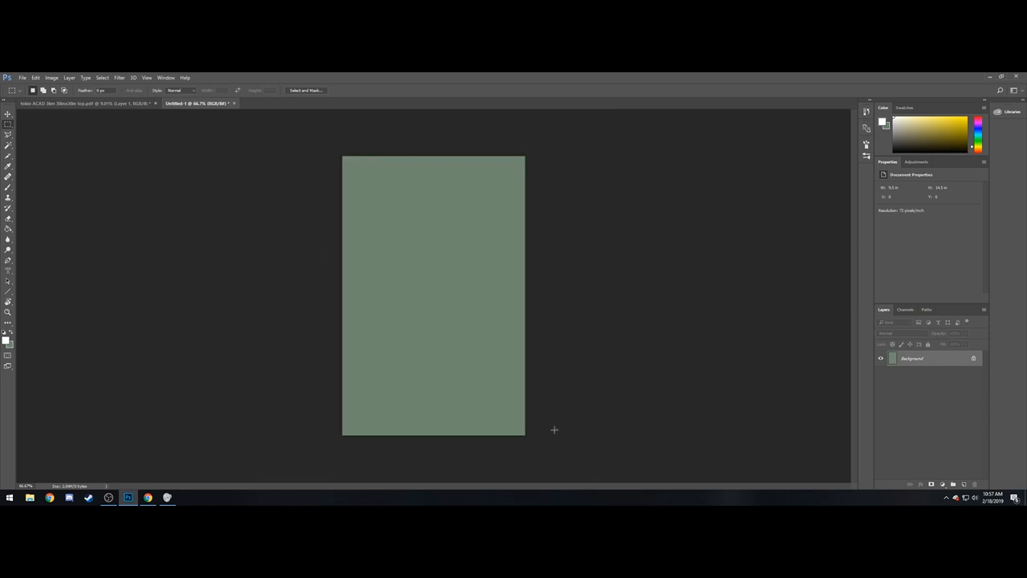
left_click(97, 102)
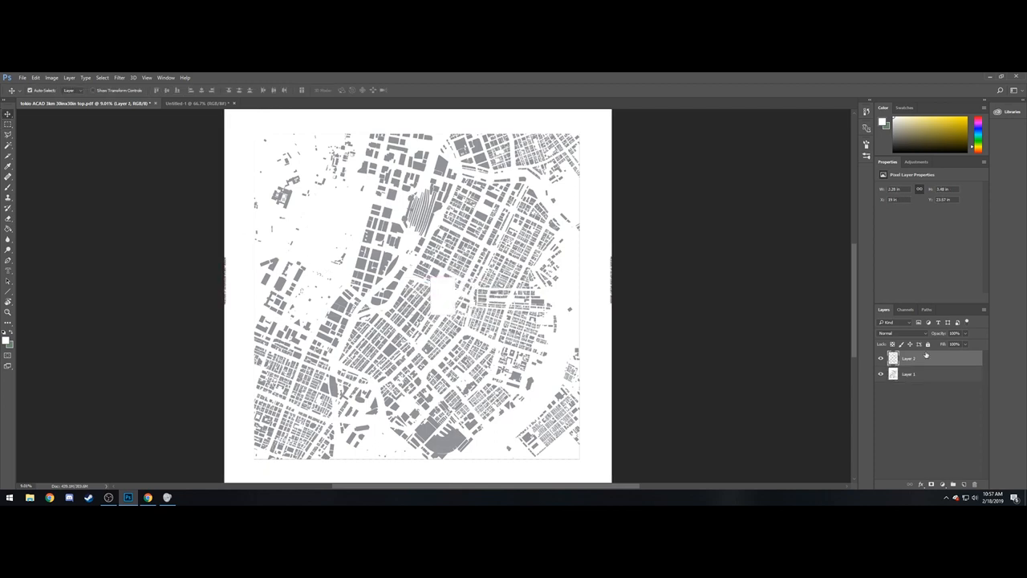
Step: Lower the top map layer's opacity in Layer Style so the rectangle shows translucent
double_click(923, 358)
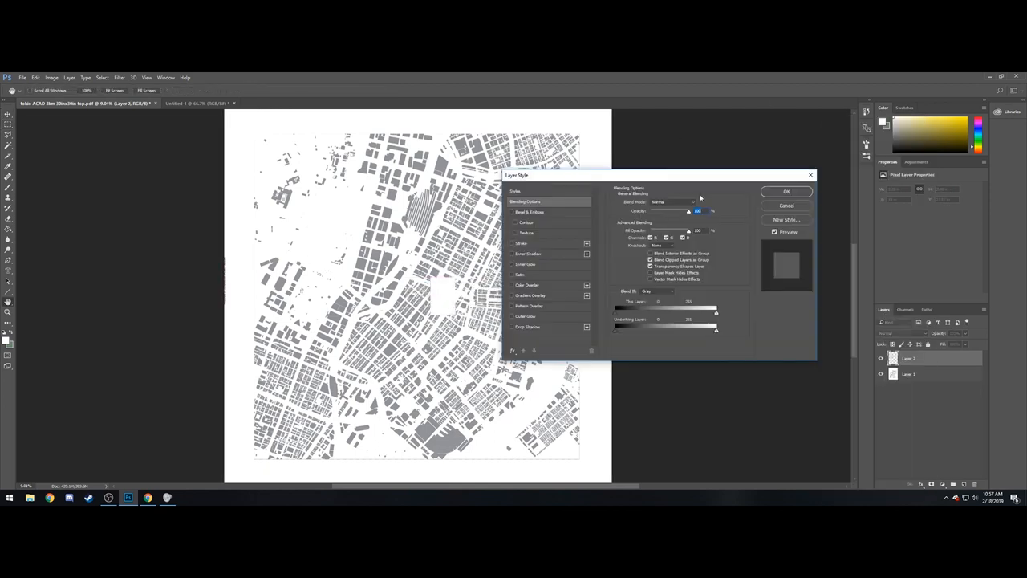
left_click(786, 191)
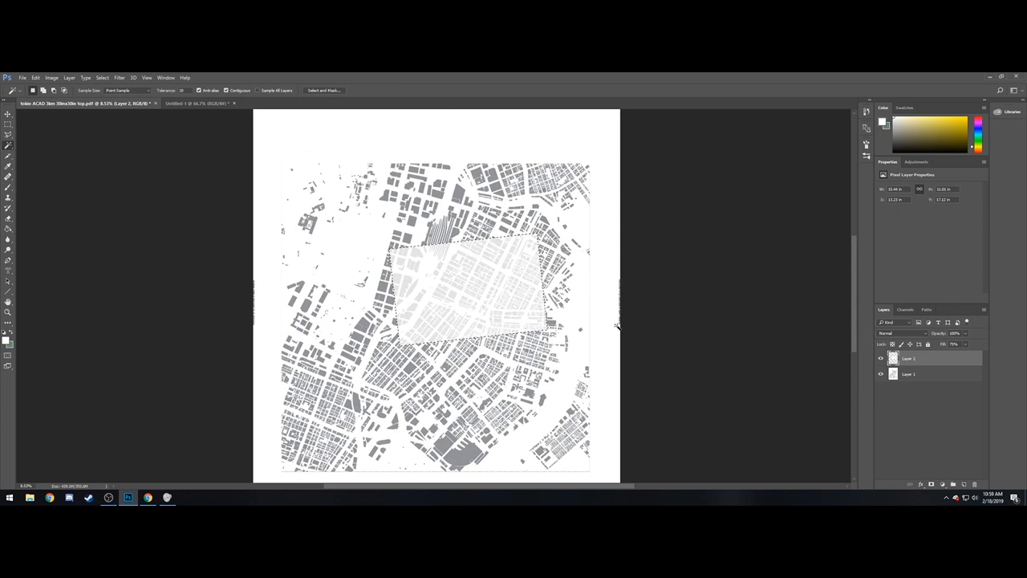
left_click(910, 374)
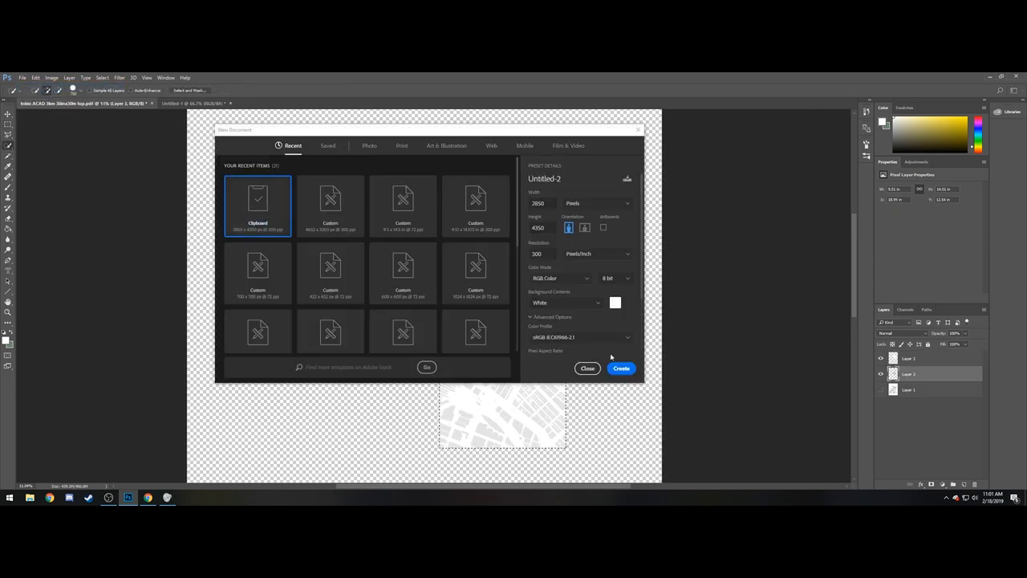
Step: Create the new document sized to the copied map area
left_click(621, 368)
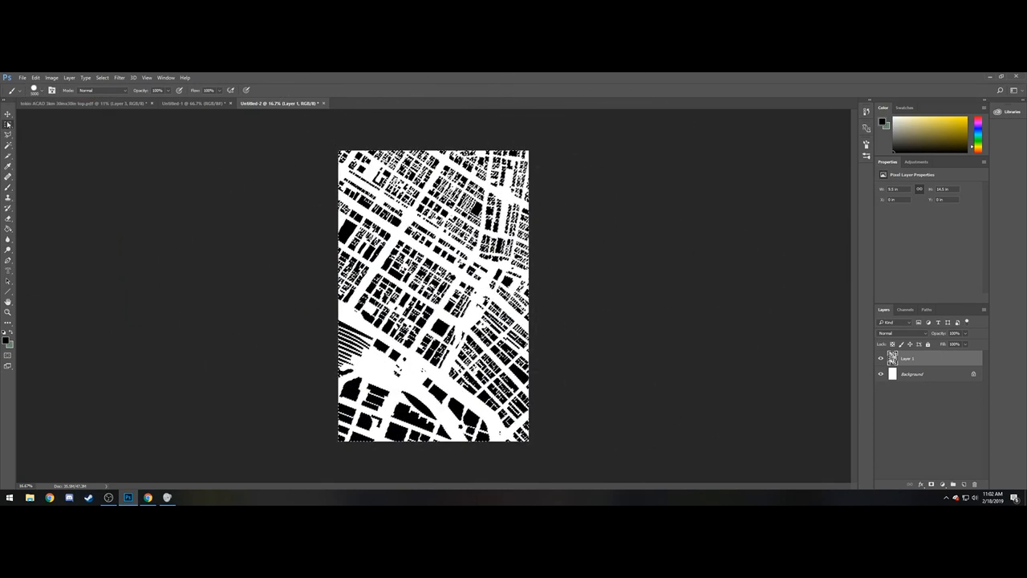
Step: Save the map as JPEG 'tutorial scap' at Quality 12 Maximum
left_click(22, 77)
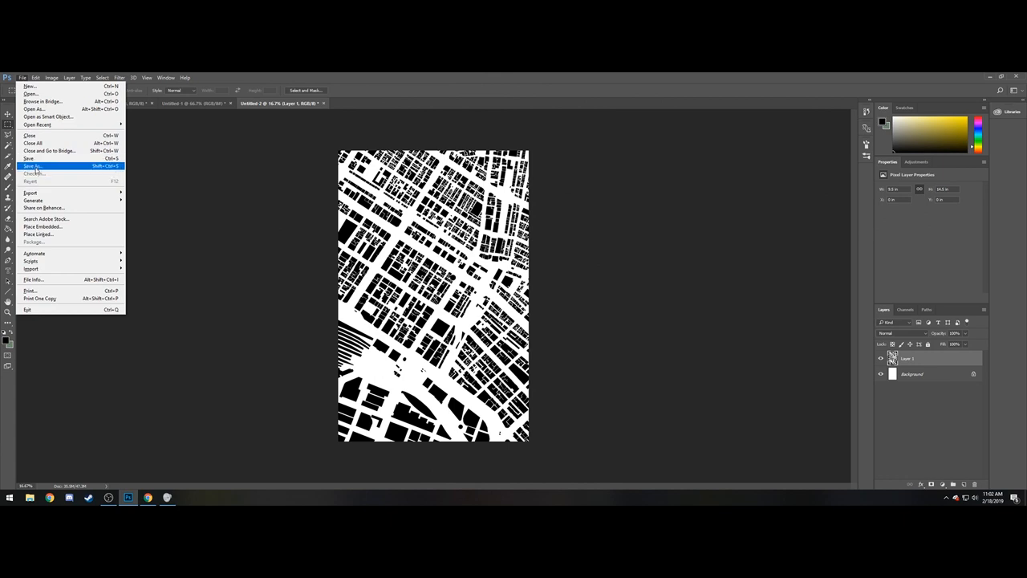
left_click(29, 165)
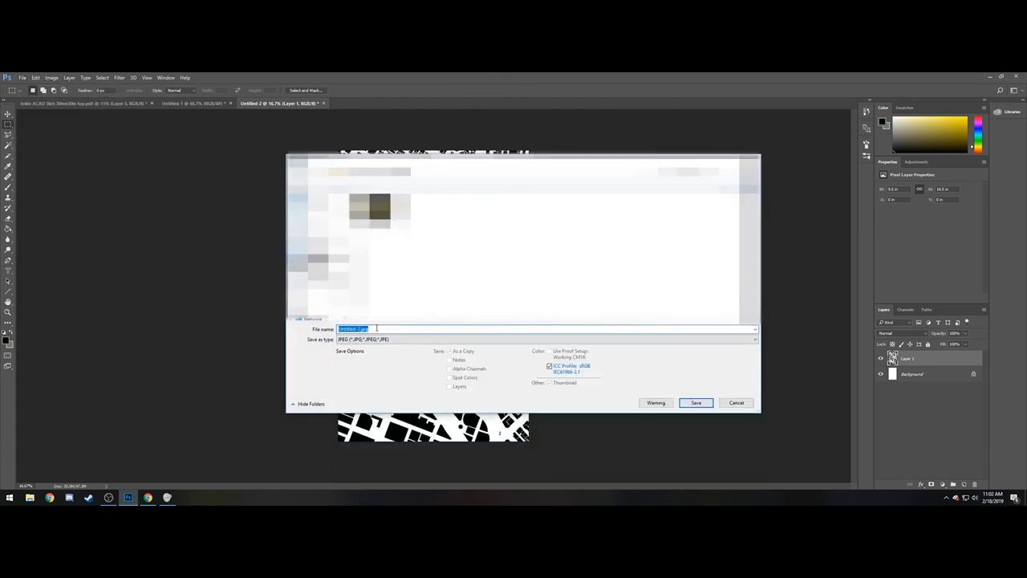
type("tutorial scap")
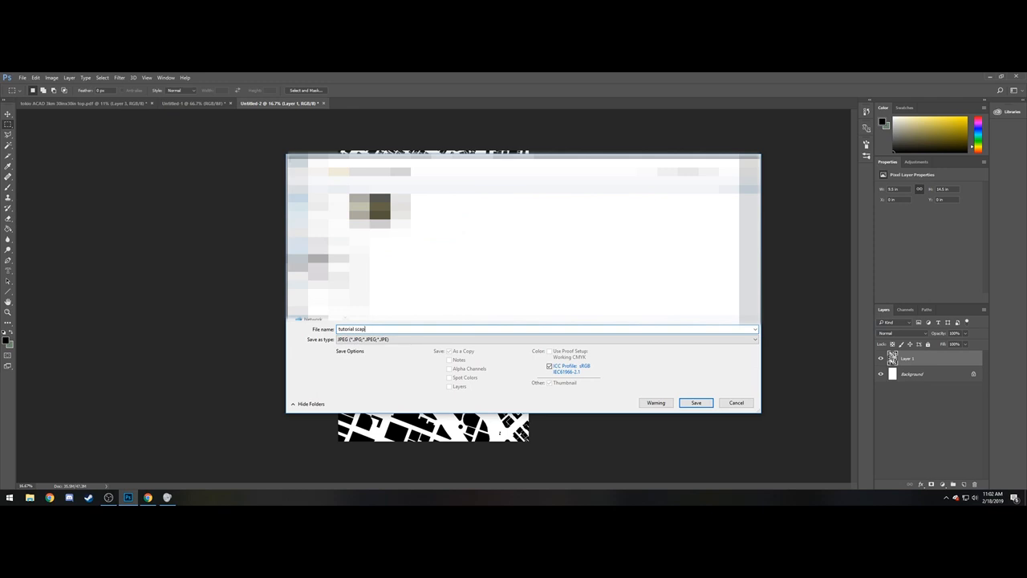
left_click(696, 401)
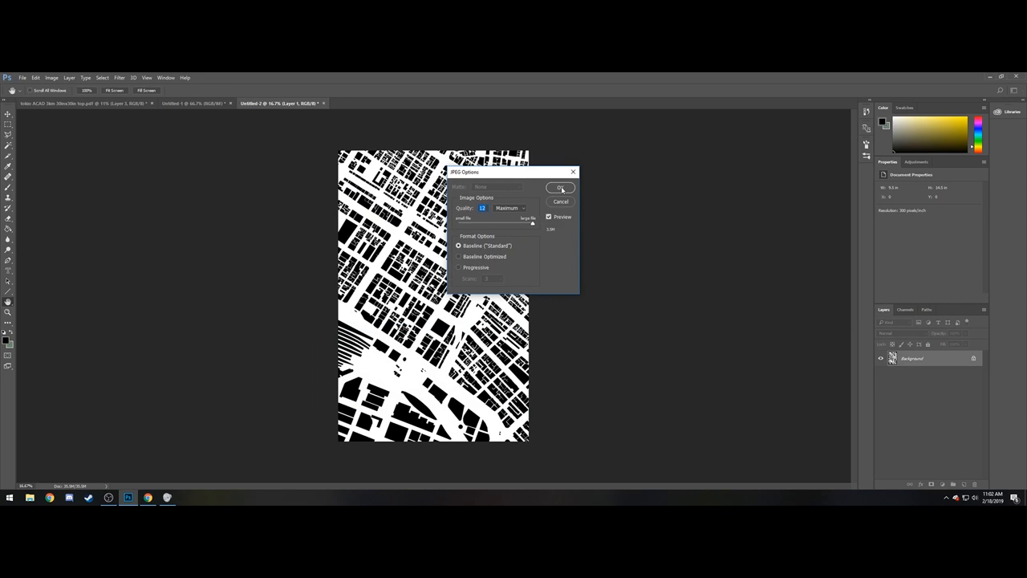
left_click(560, 186)
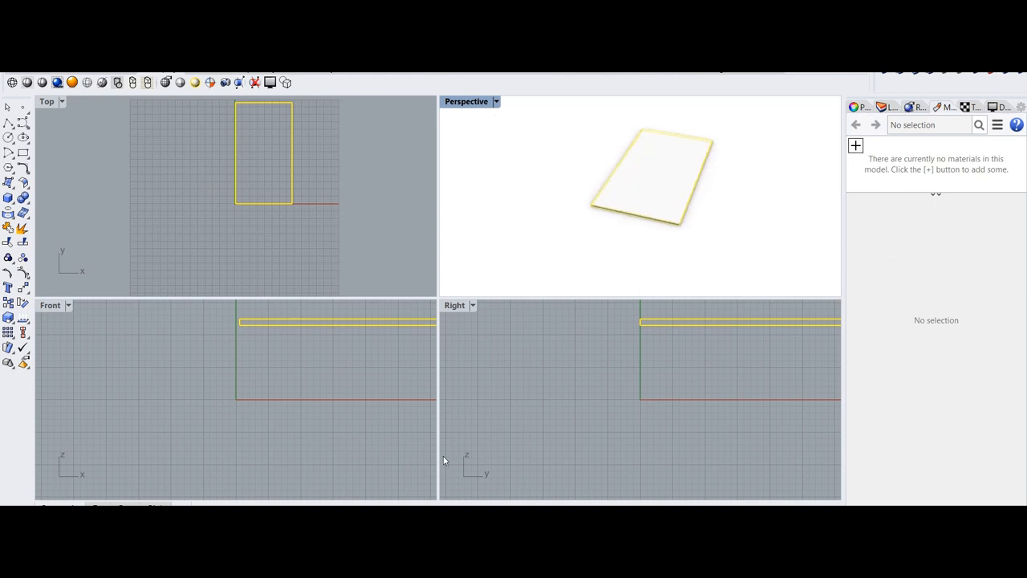
mouse_move(706, 192)
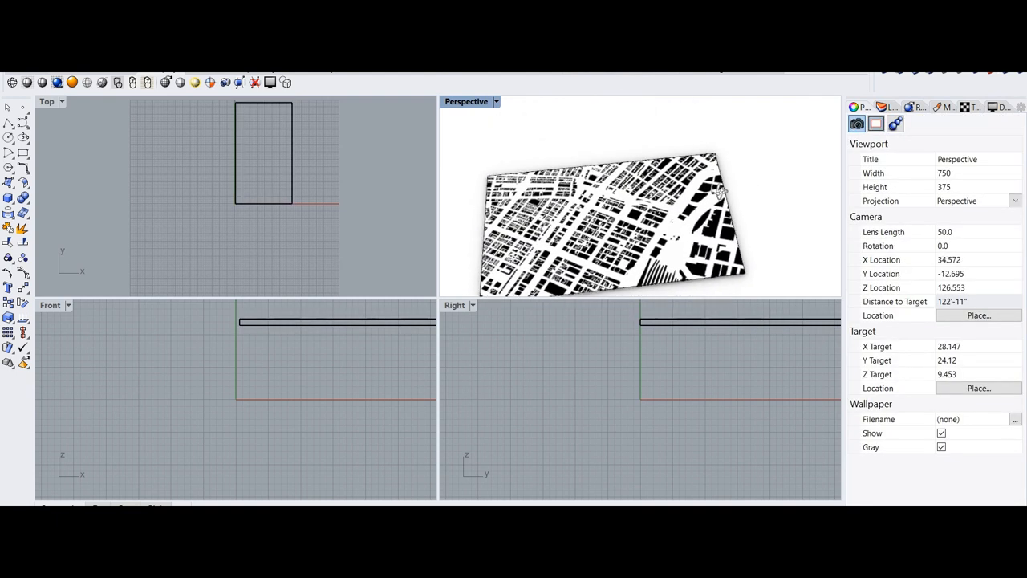
Step: Orbit the Perspective view to inspect the map texture on the box
left_click_drag(714, 192, 532, 164)
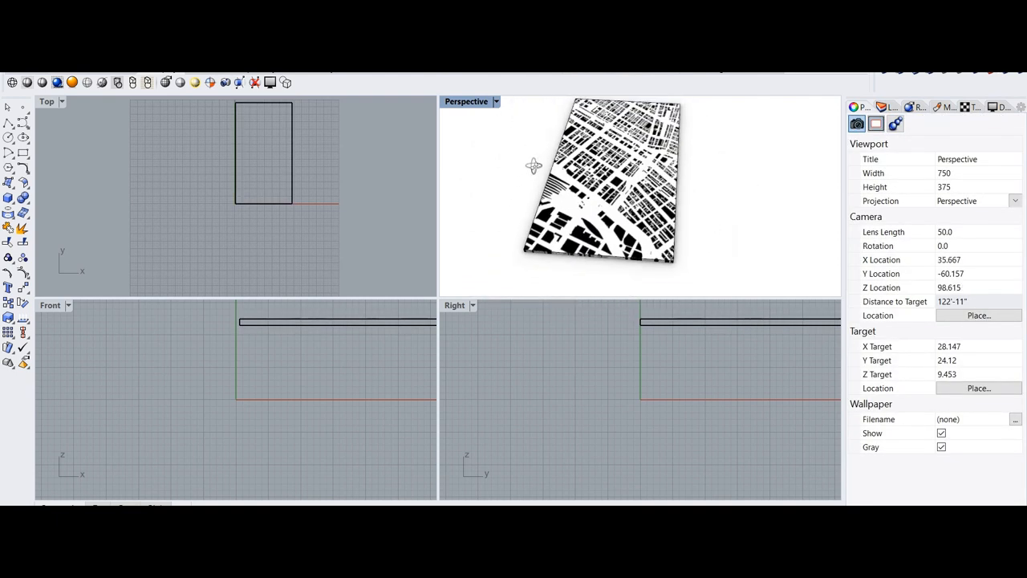